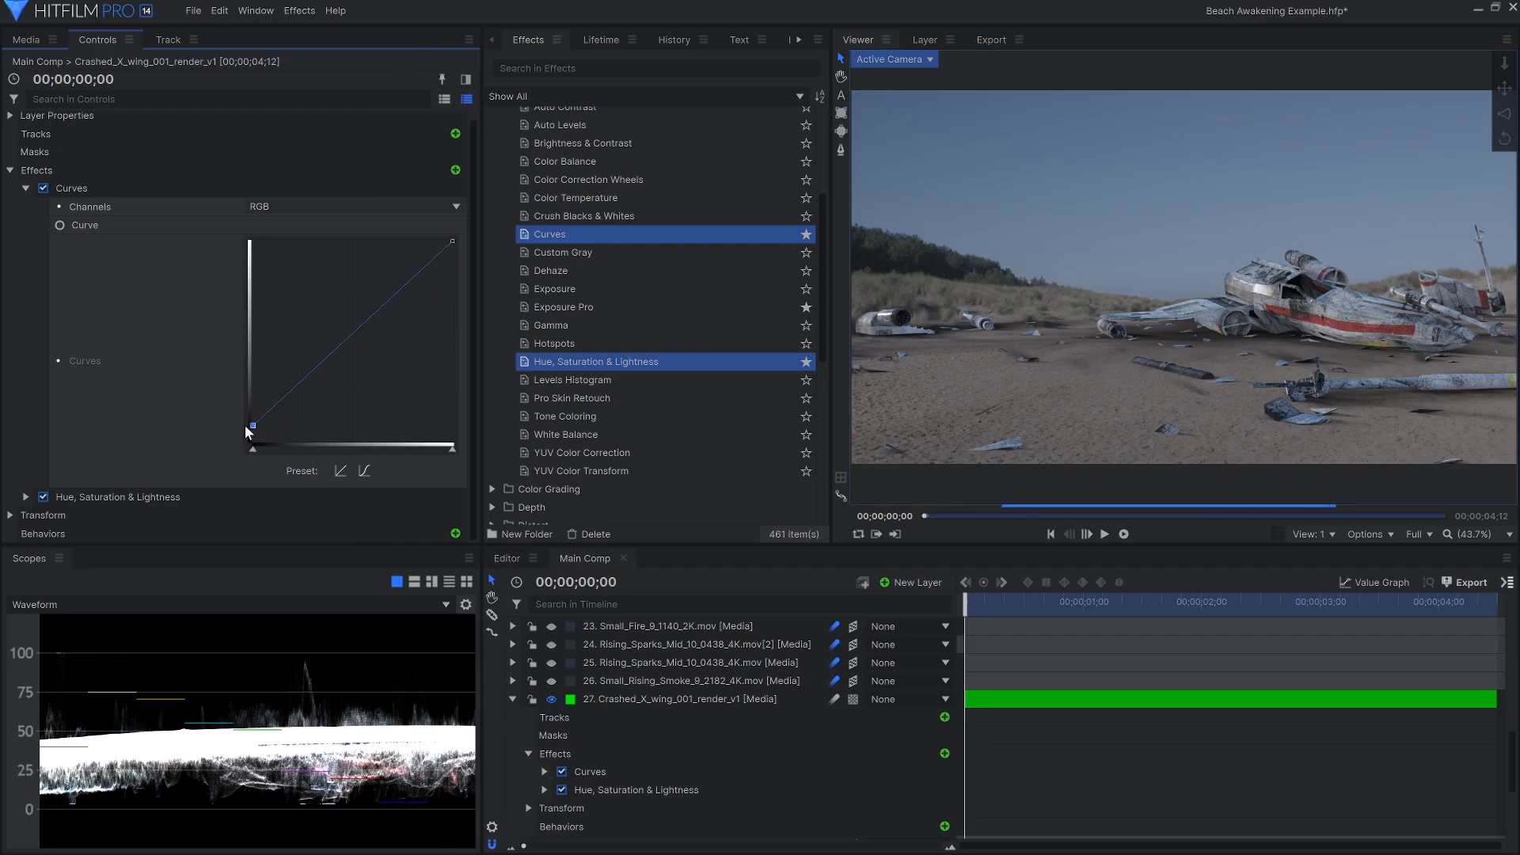
- Reshape the X-Wing tone curve and tweak Master Saturation to match the warm sunlit beach
left_click_drag(250, 428, 250, 416)
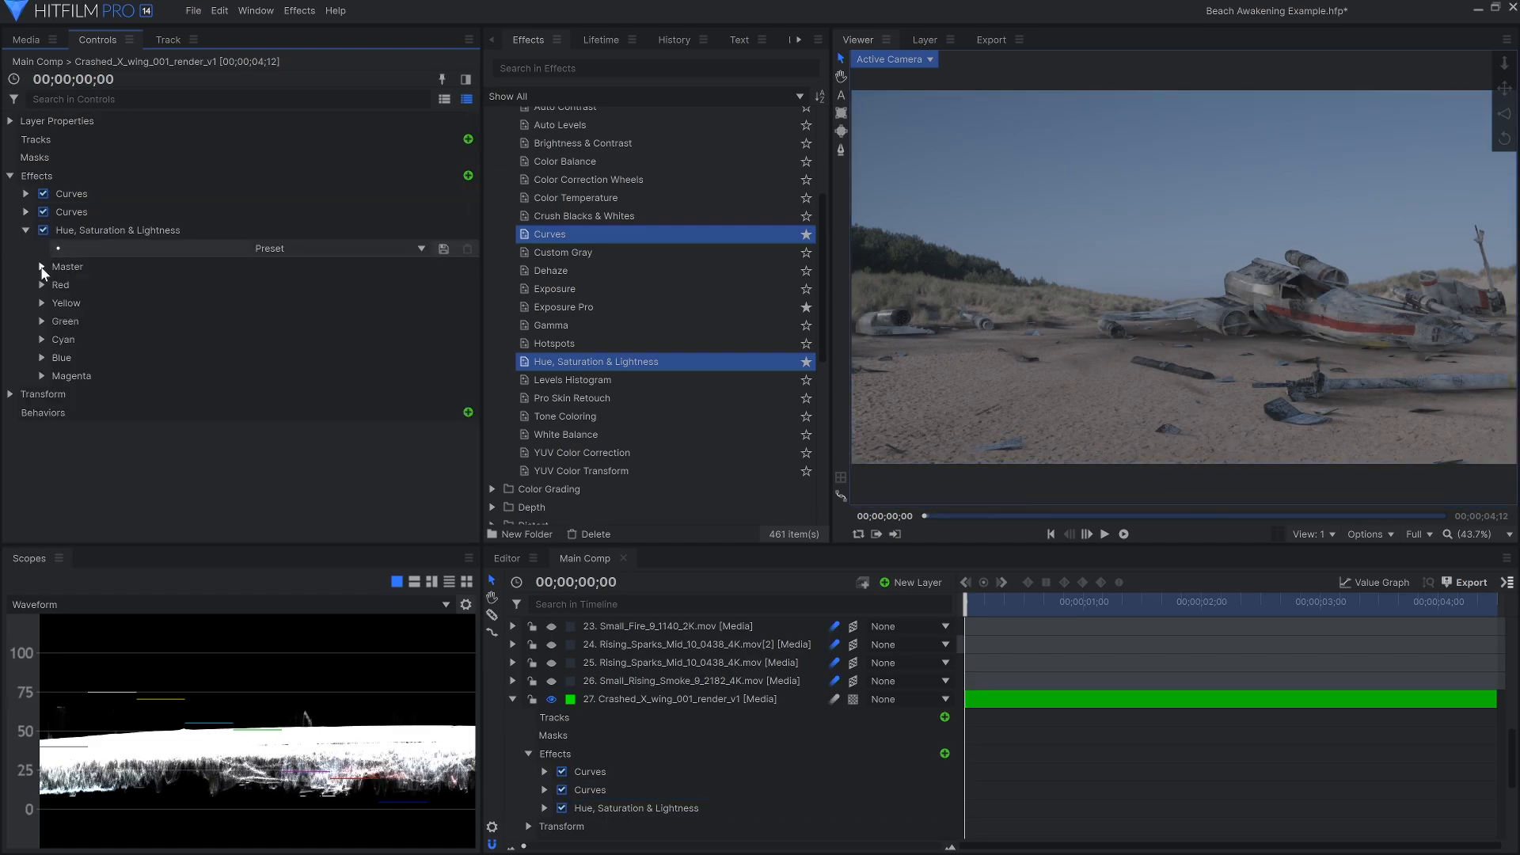
left_click(41, 266)
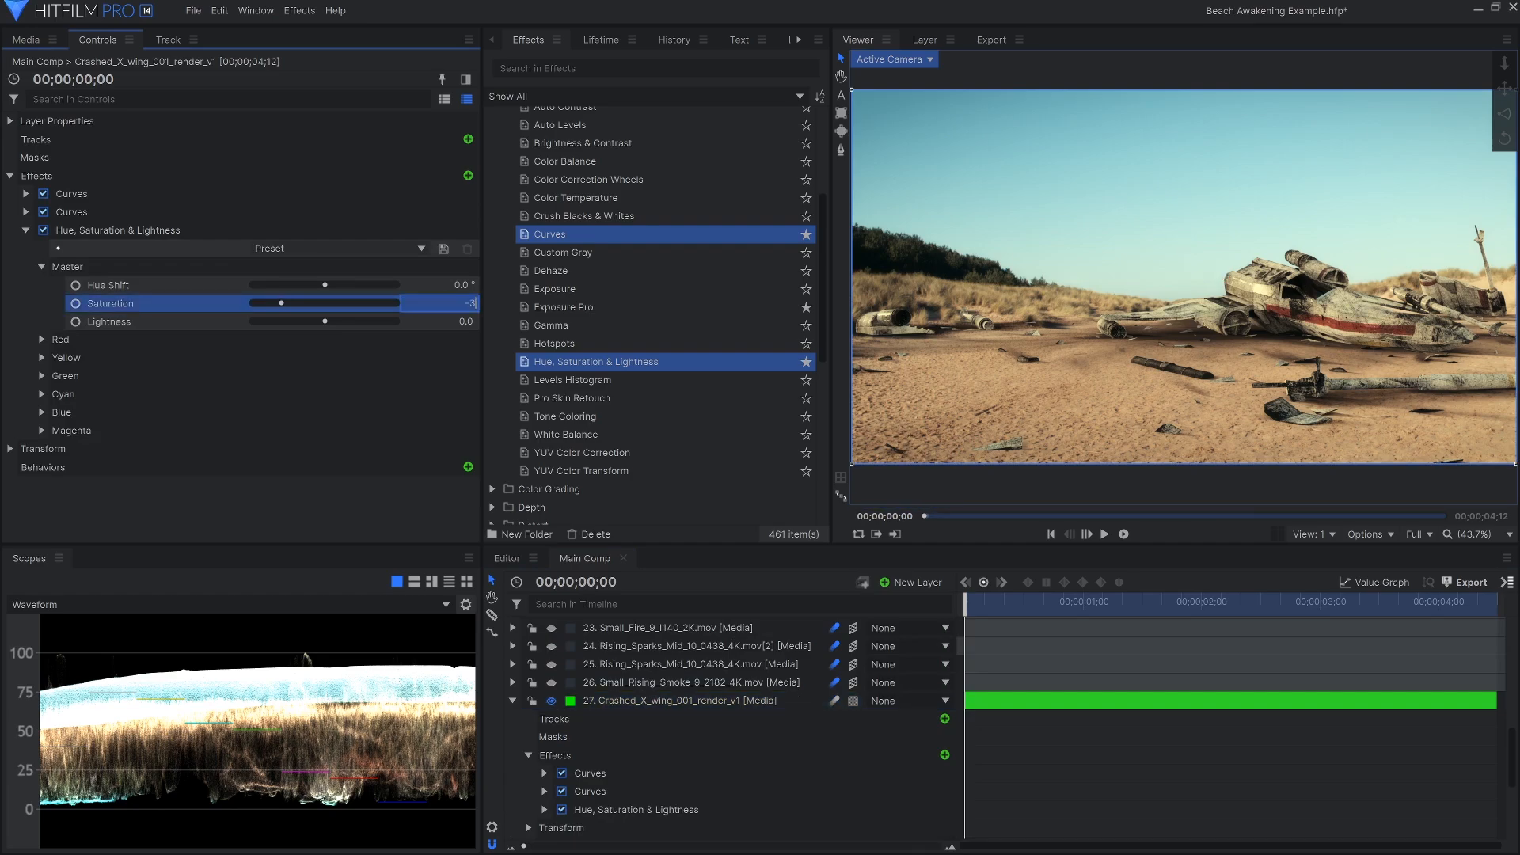
left_click(27, 231)
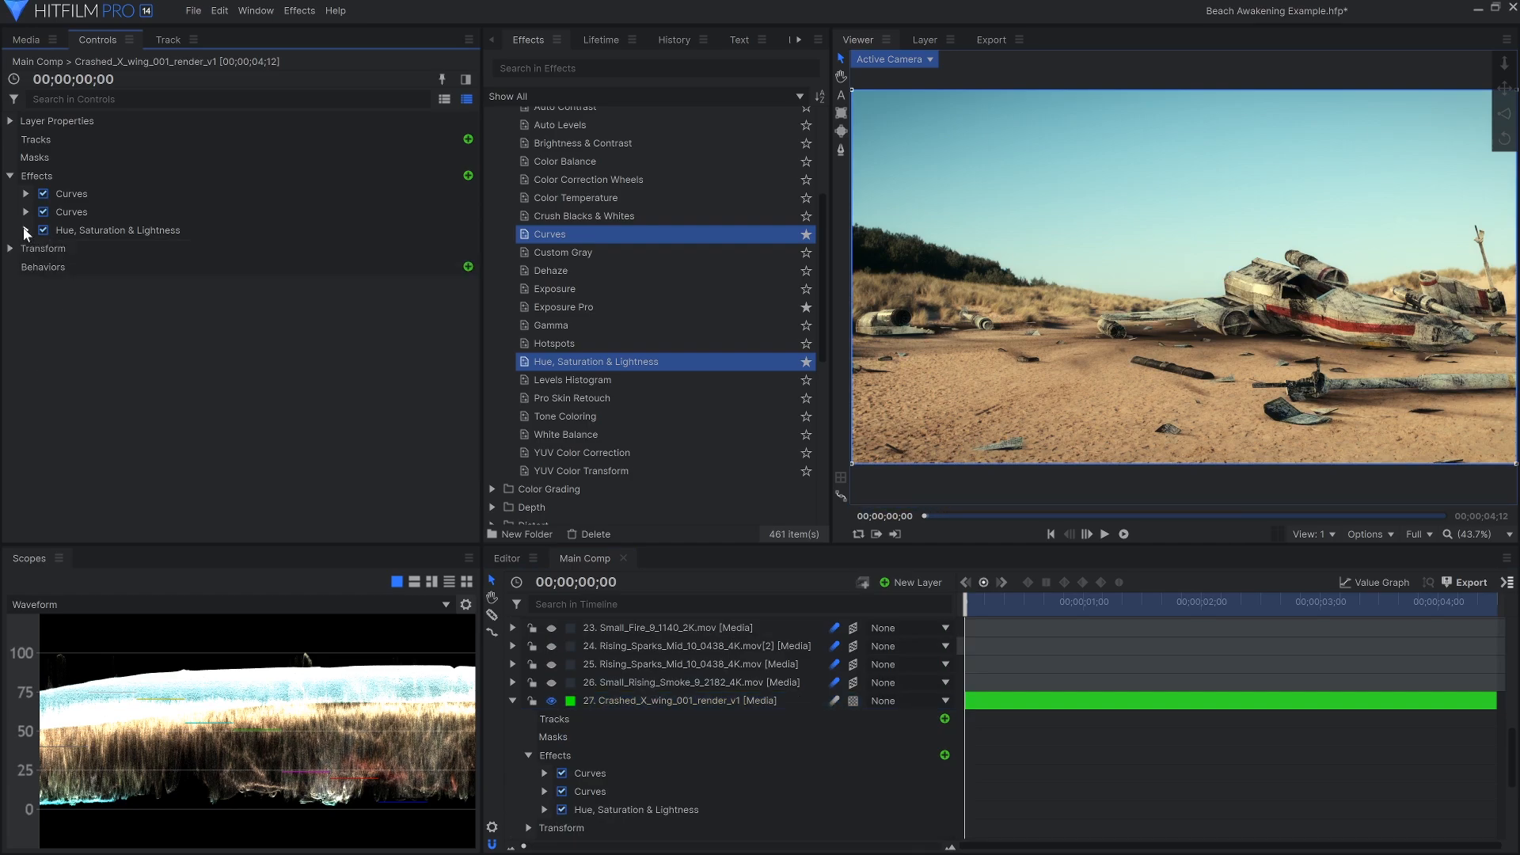
left_click(25, 210)
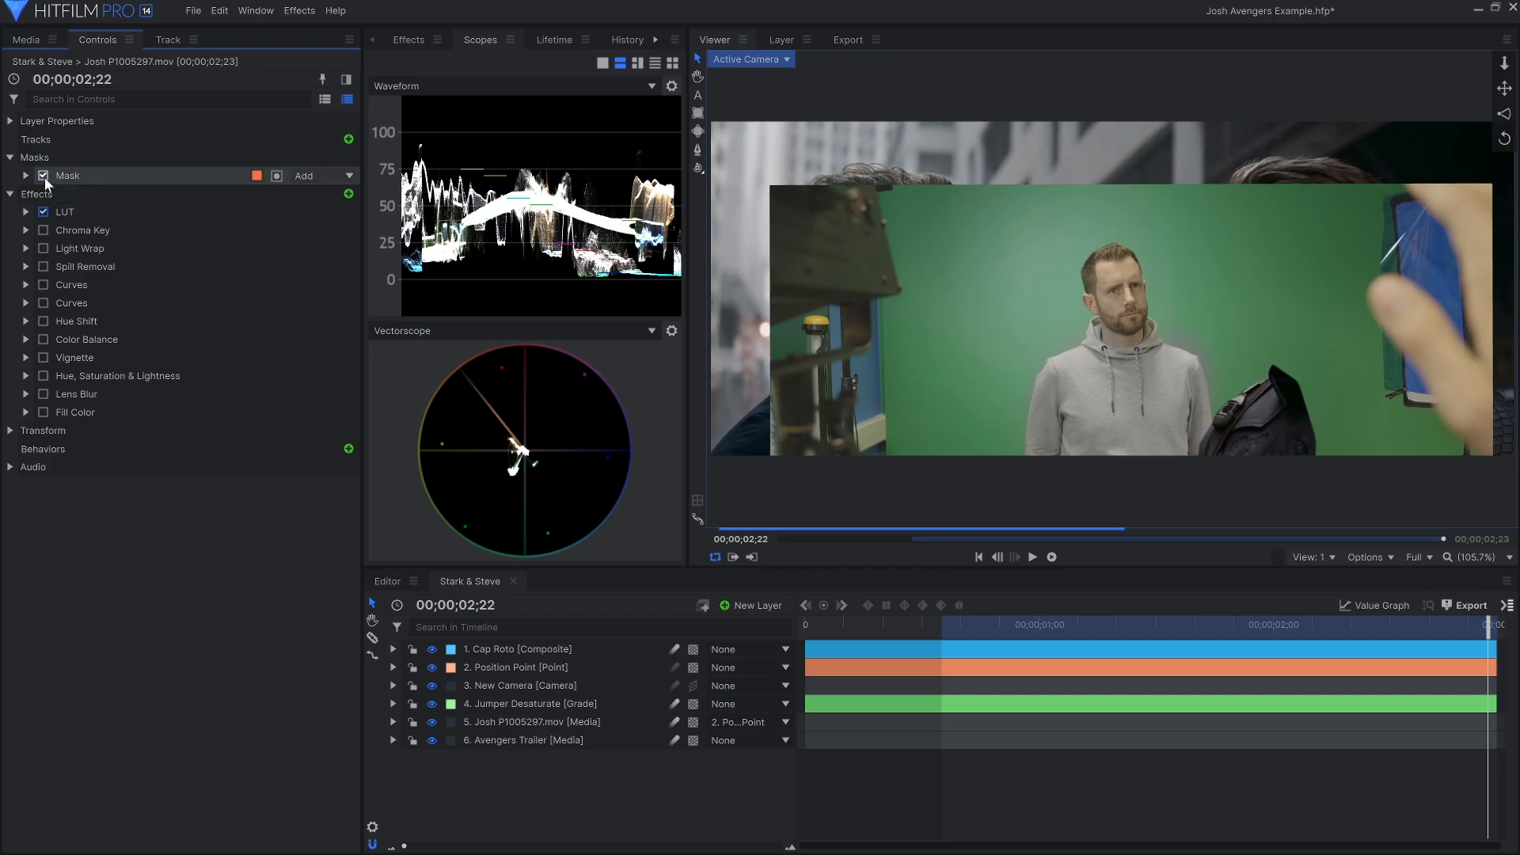
- Enable the mask and Chroma Key on Josh so the green screen drops out behind him
left_click(44, 231)
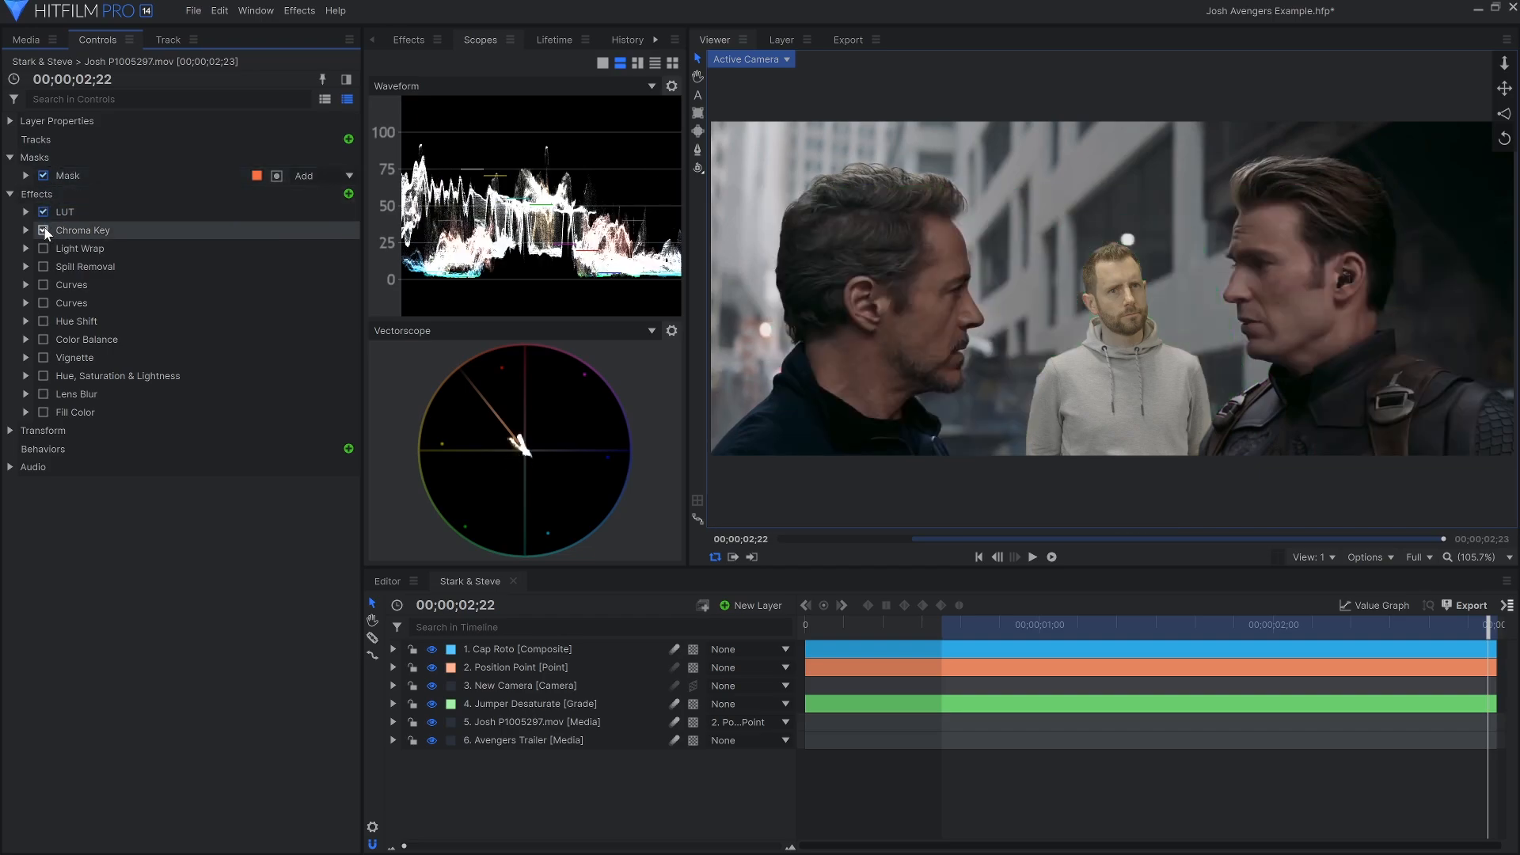
left_click(43, 229)
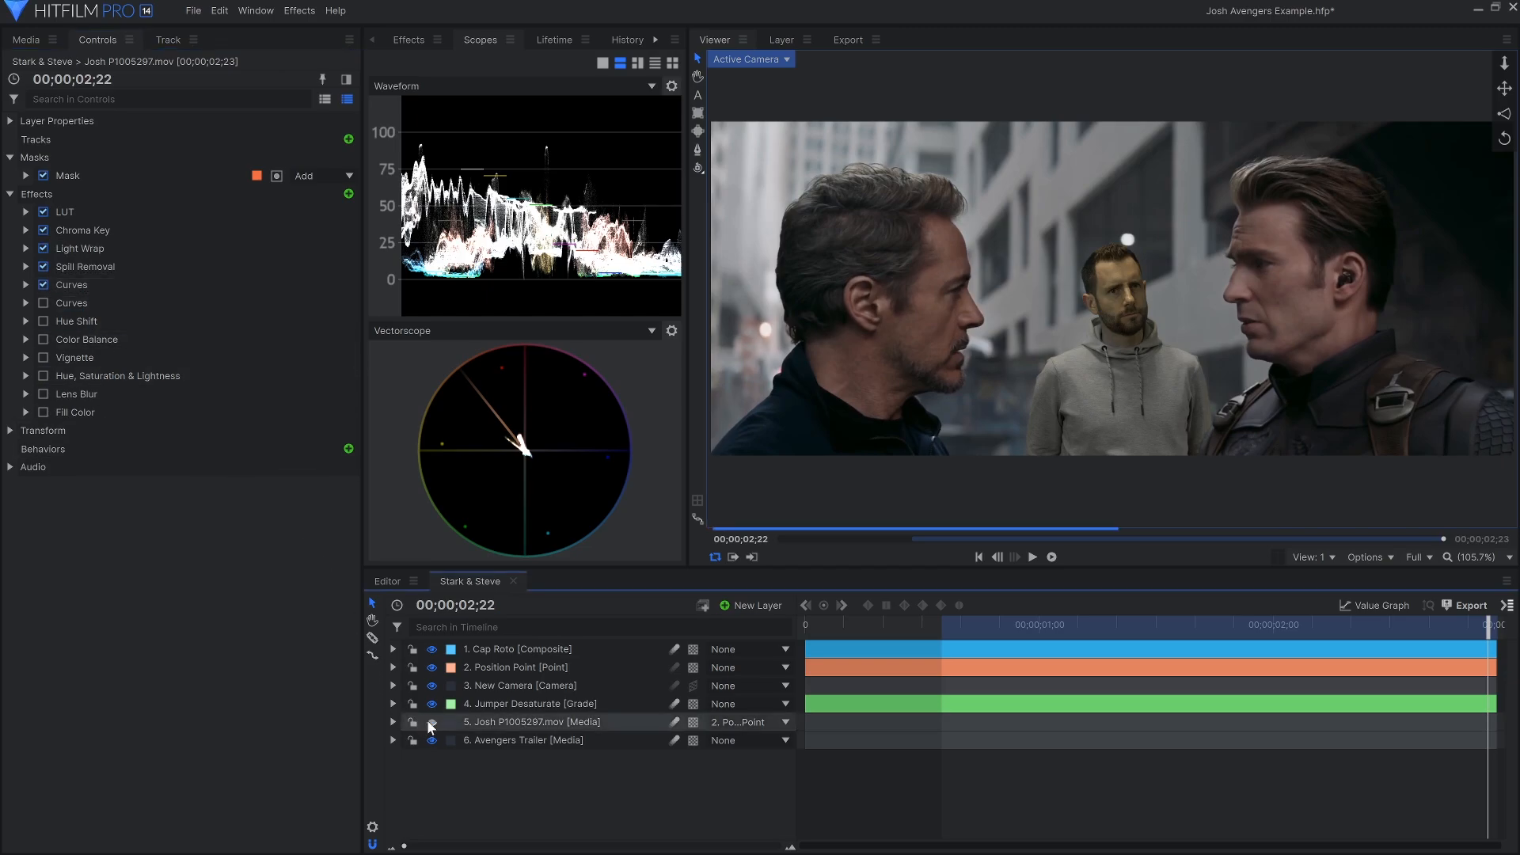
left_click(432, 722)
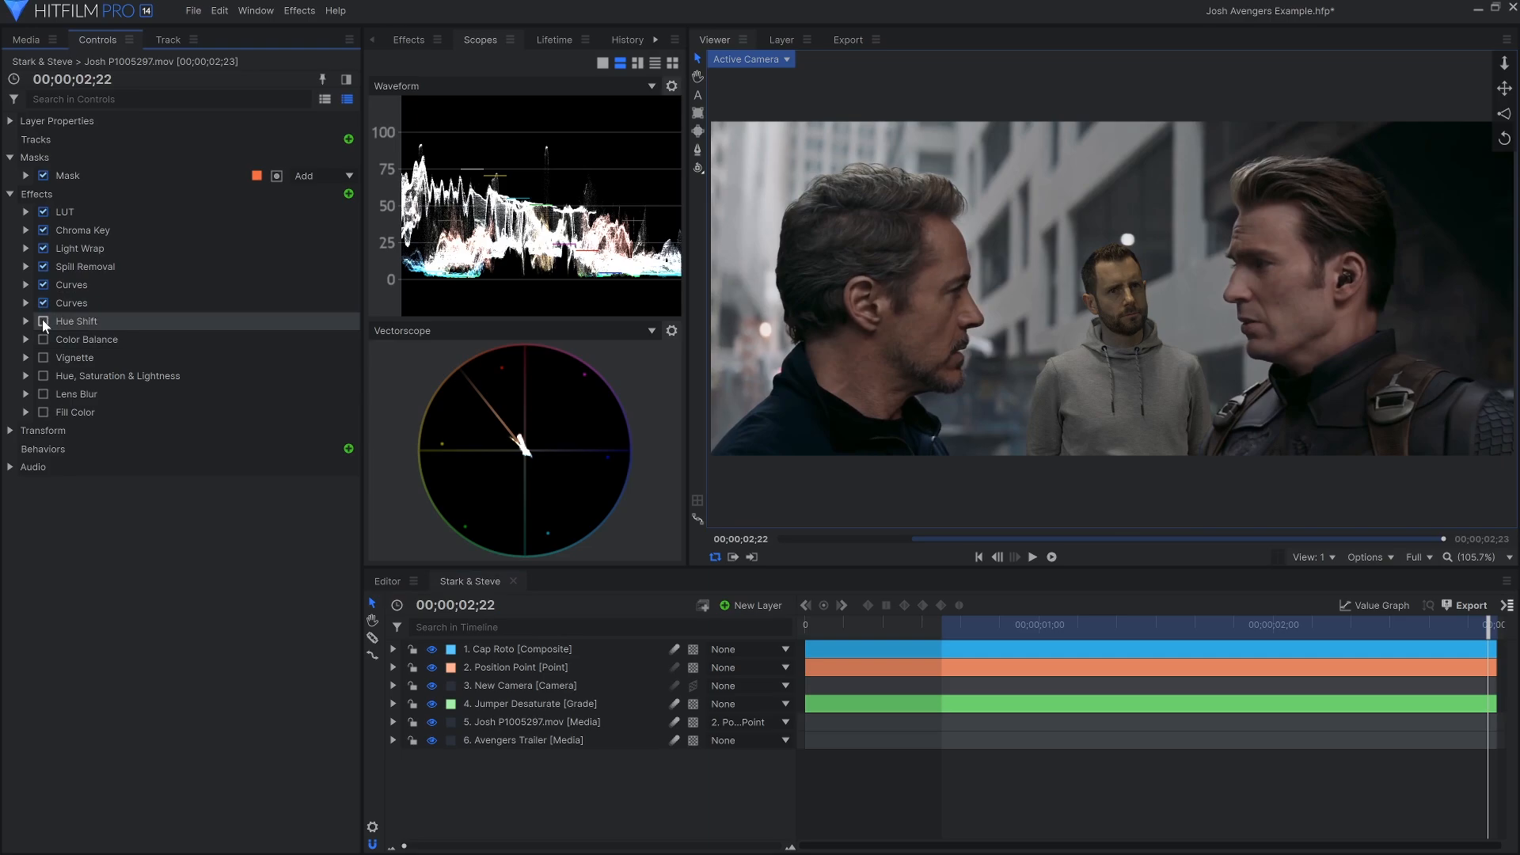
- Adjust the Hue Shift on Josh's clip so his tones lean toward the trailer grade
left_click(27, 322)
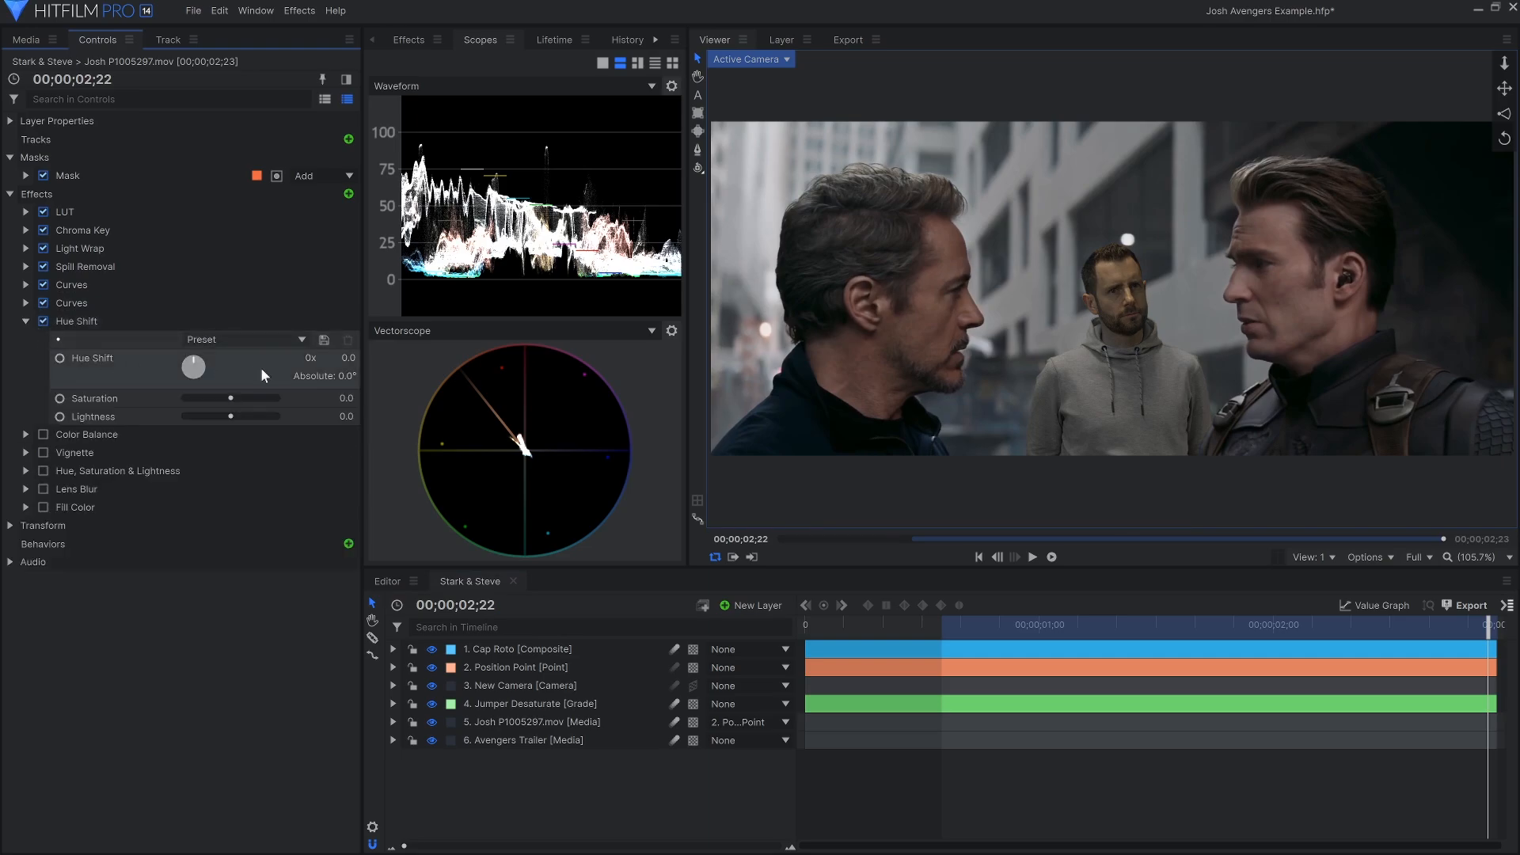
left_click_drag(193, 368, 190, 367)
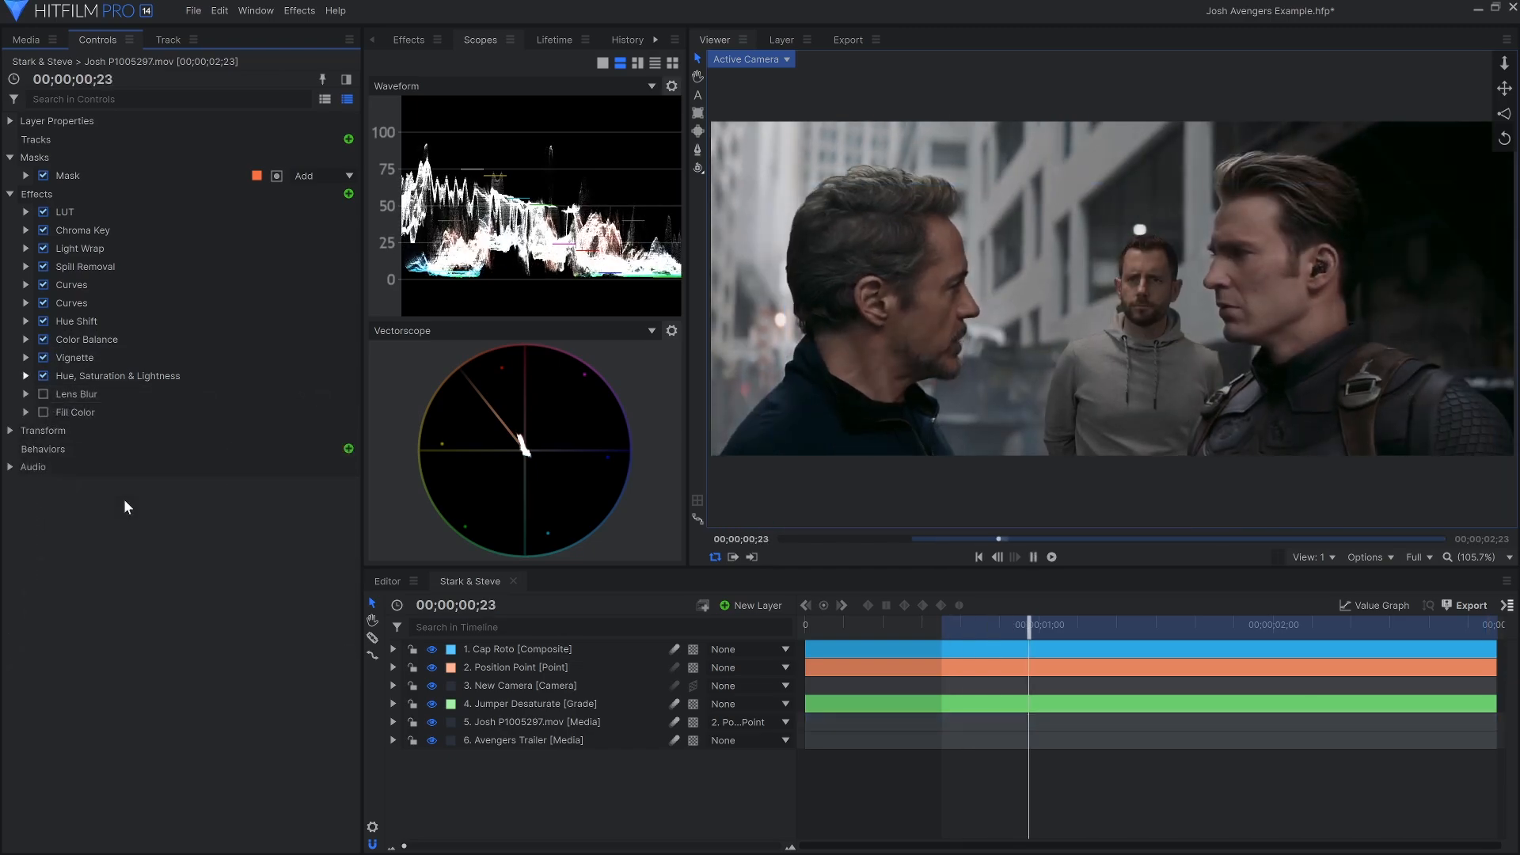
- Enable Lens Blur and Fill Color on Josh and scrub the finished Avengers composite
left_click(1032, 556)
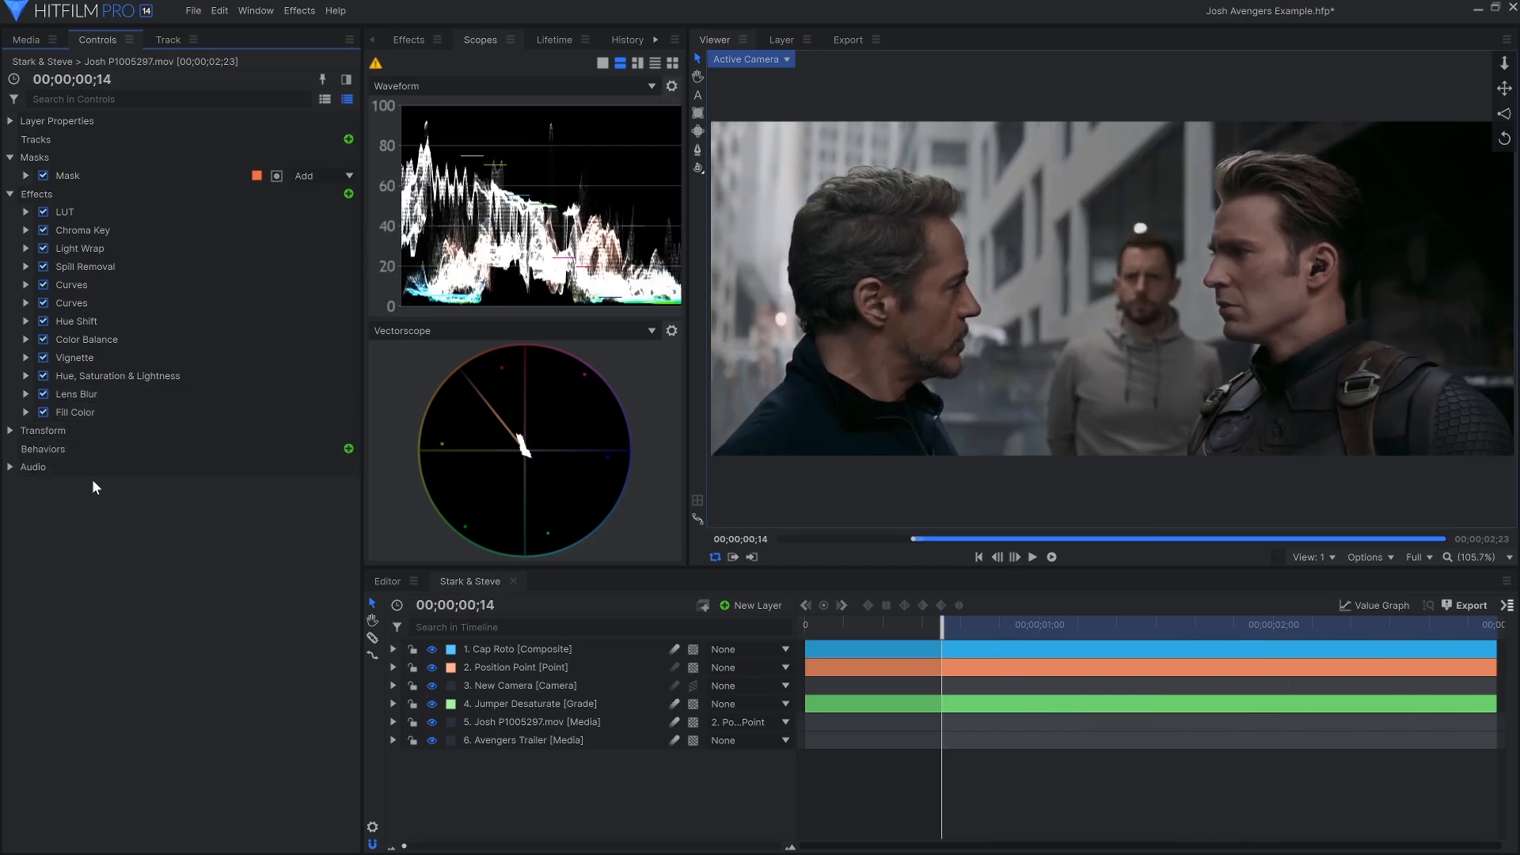
left_click(1031, 556)
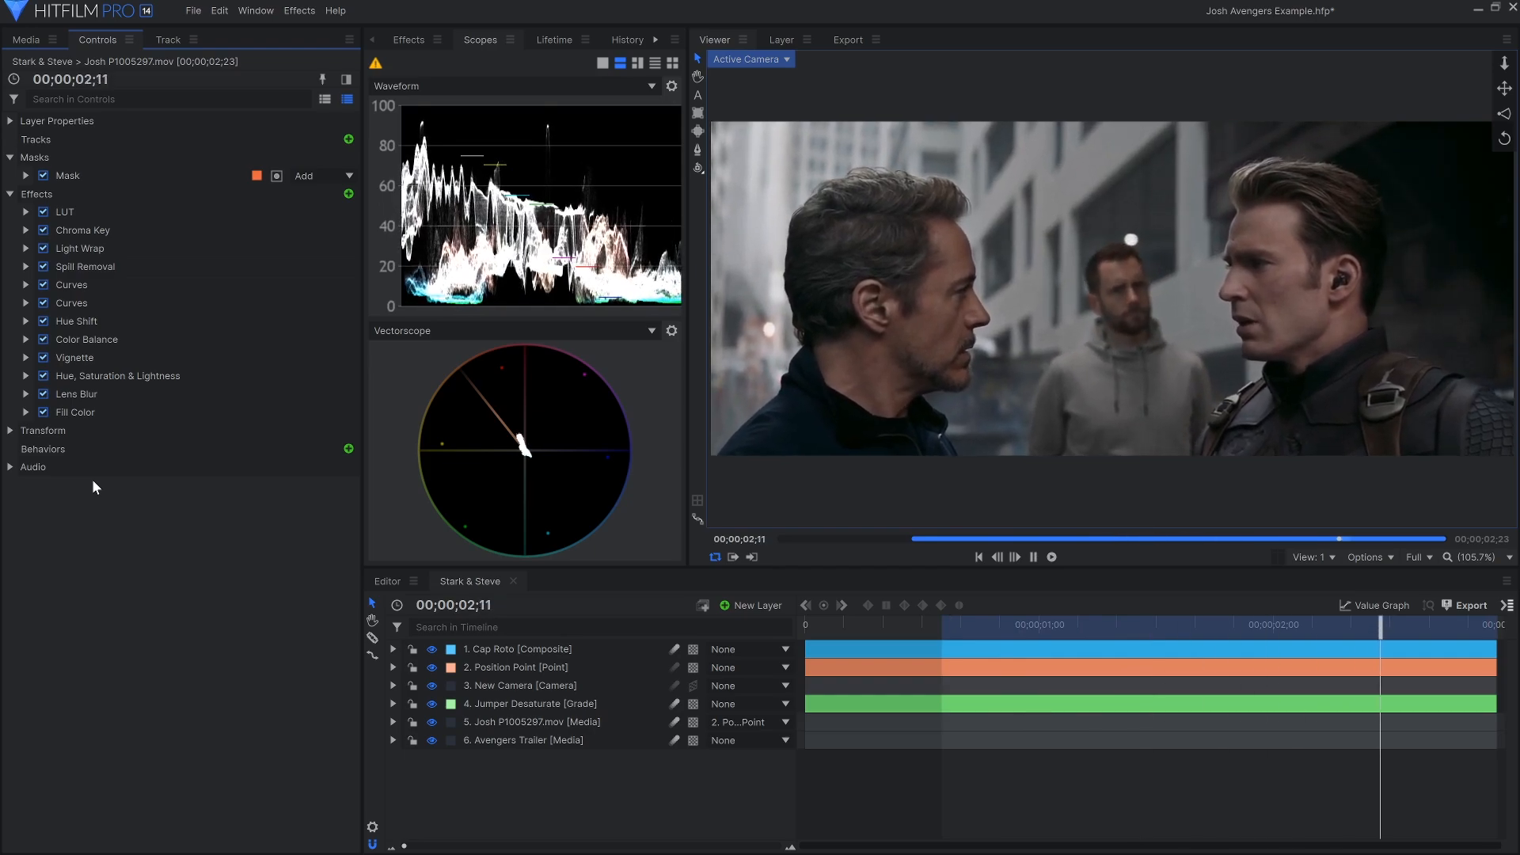
left_click_drag(1381, 623, 1284, 623)
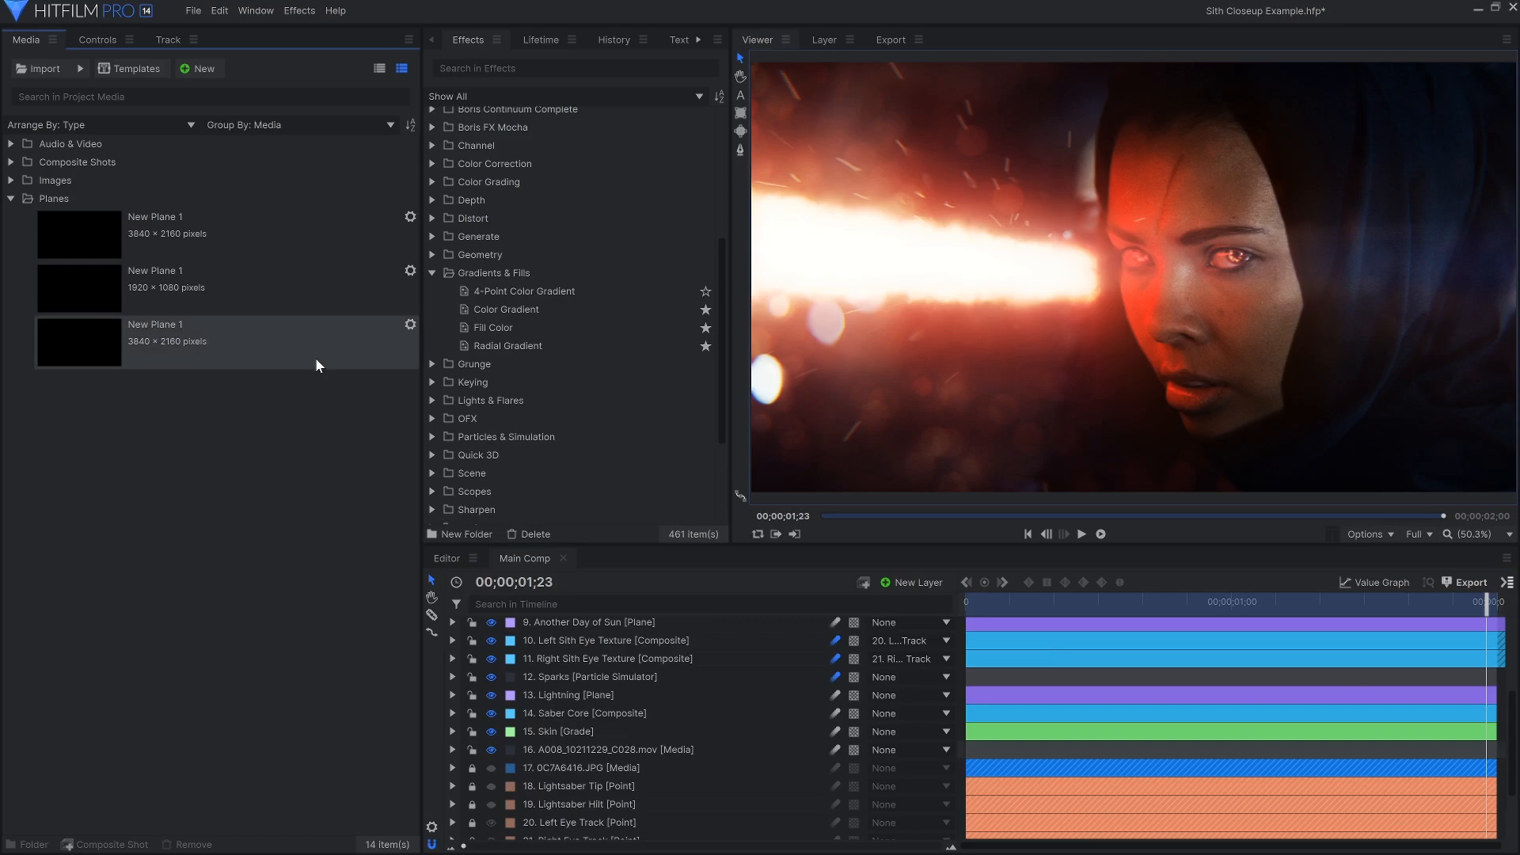
- Build Blur Matte from a 3840 × 2160 plane and give the Sparks layer a Lens Blur
left_click(198, 68)
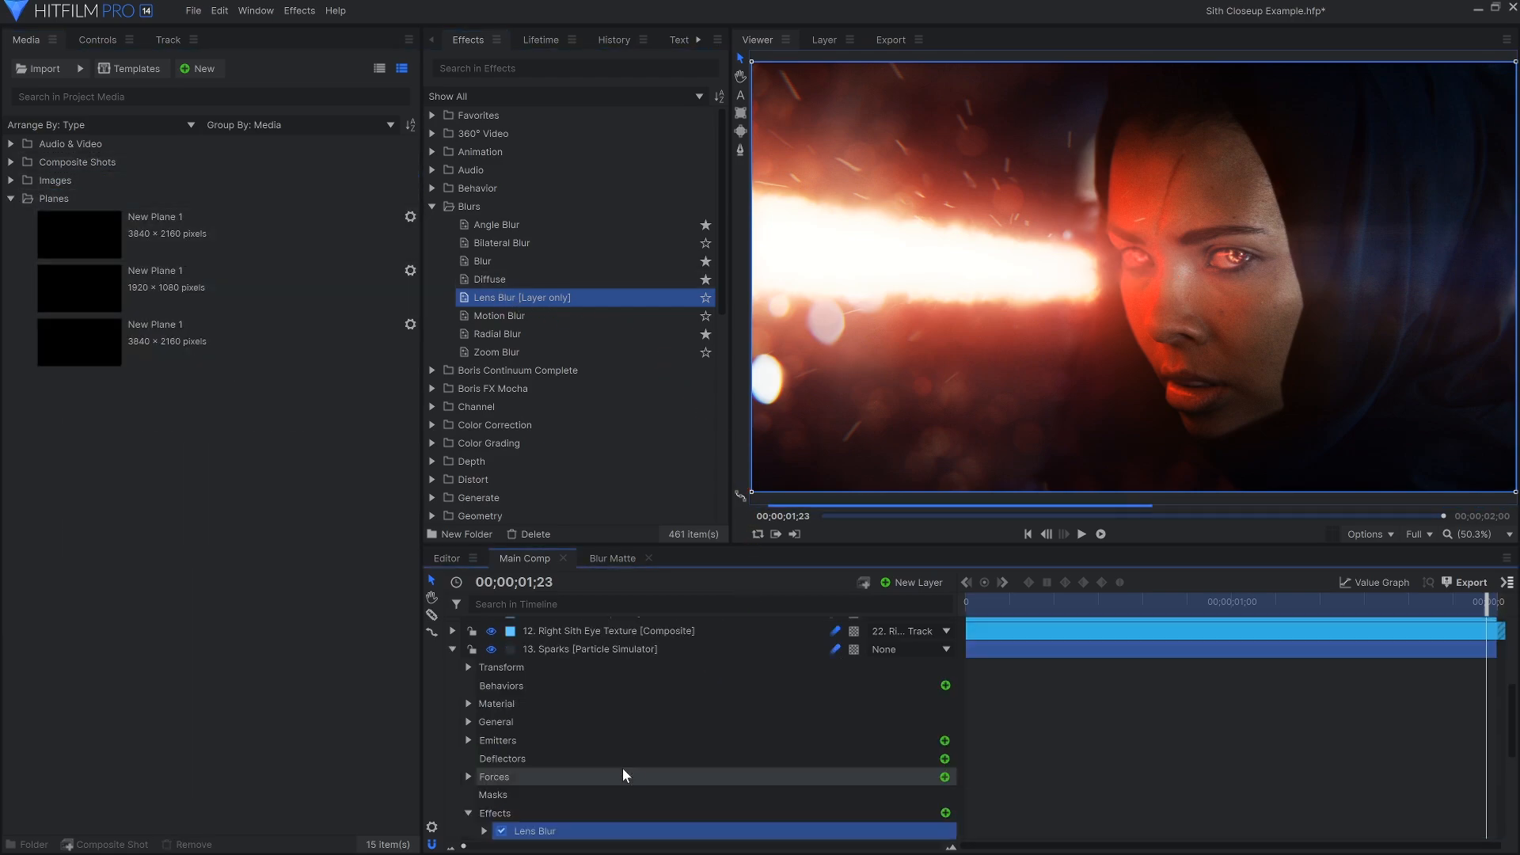
left_click(96, 39)
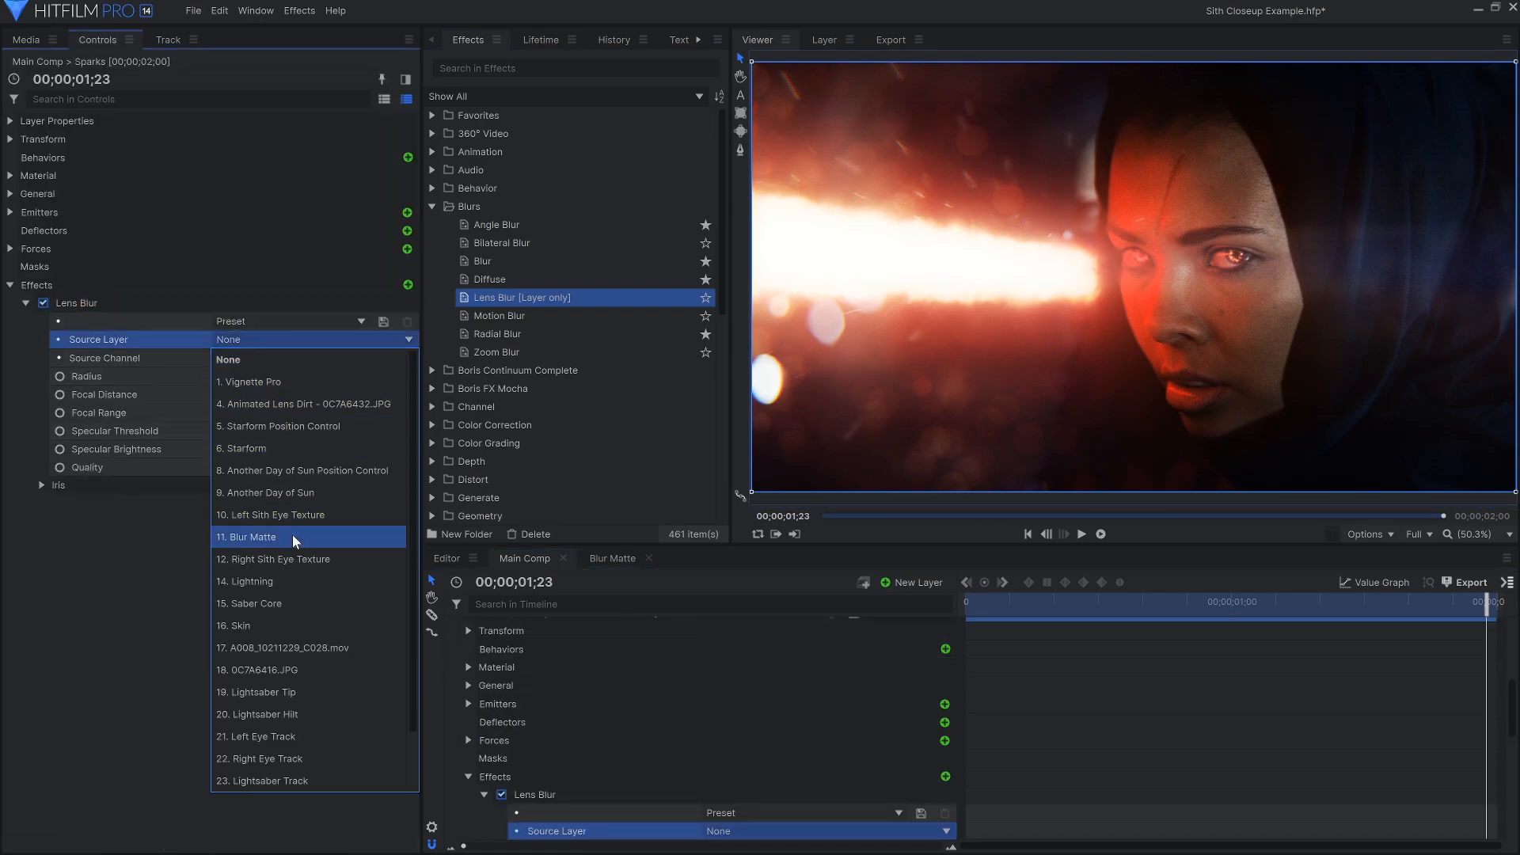
- Set the sparks' Lens Blur source layer to 11. Blur Matte
left_click(249, 536)
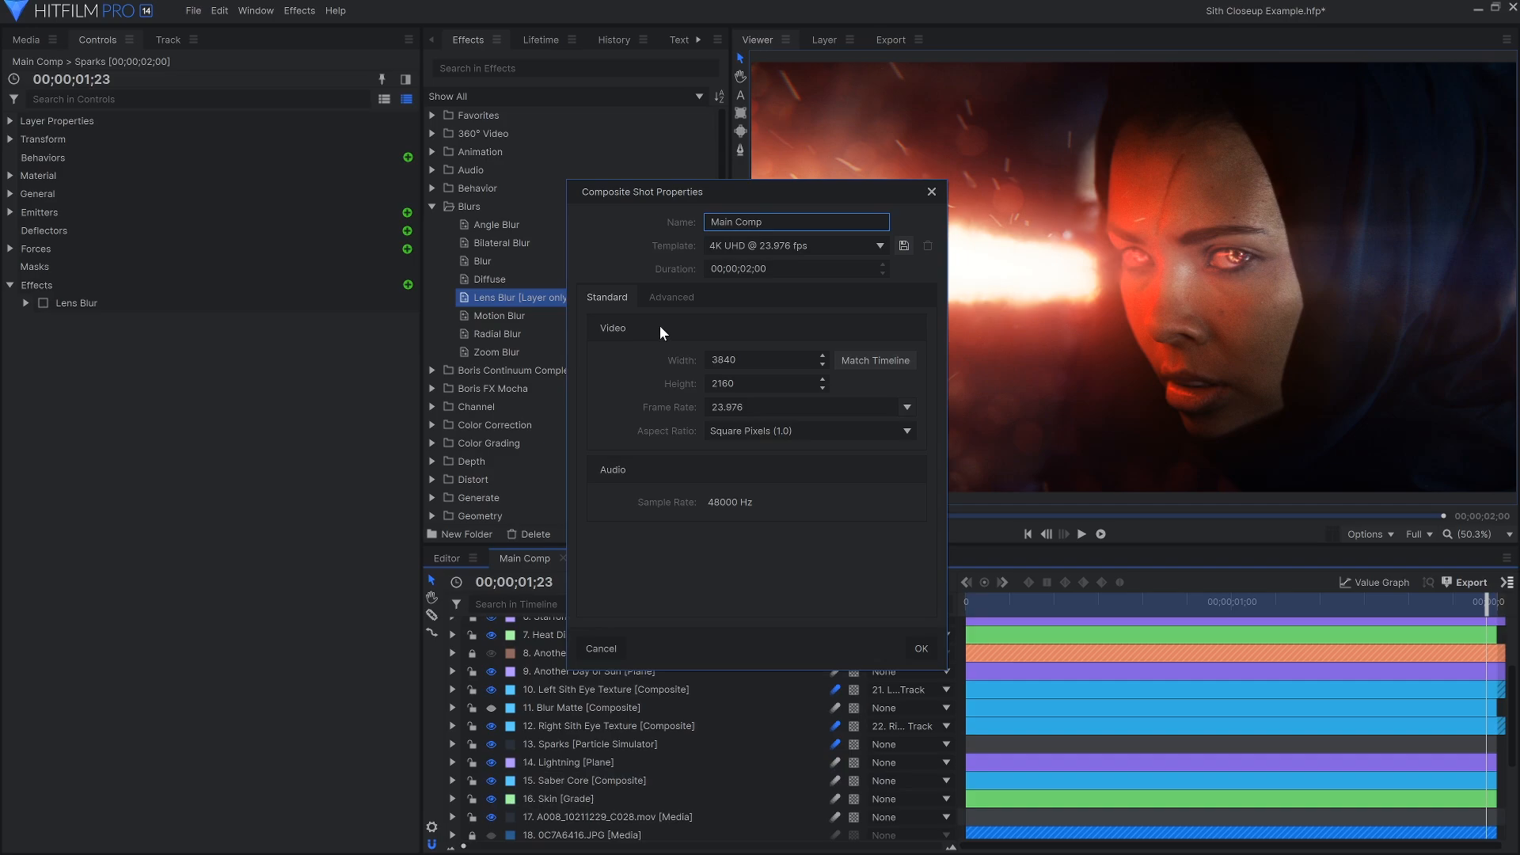
- Switch back to Beach Awakening and make the crashed X-Wing render layer visible
left_click(670, 296)
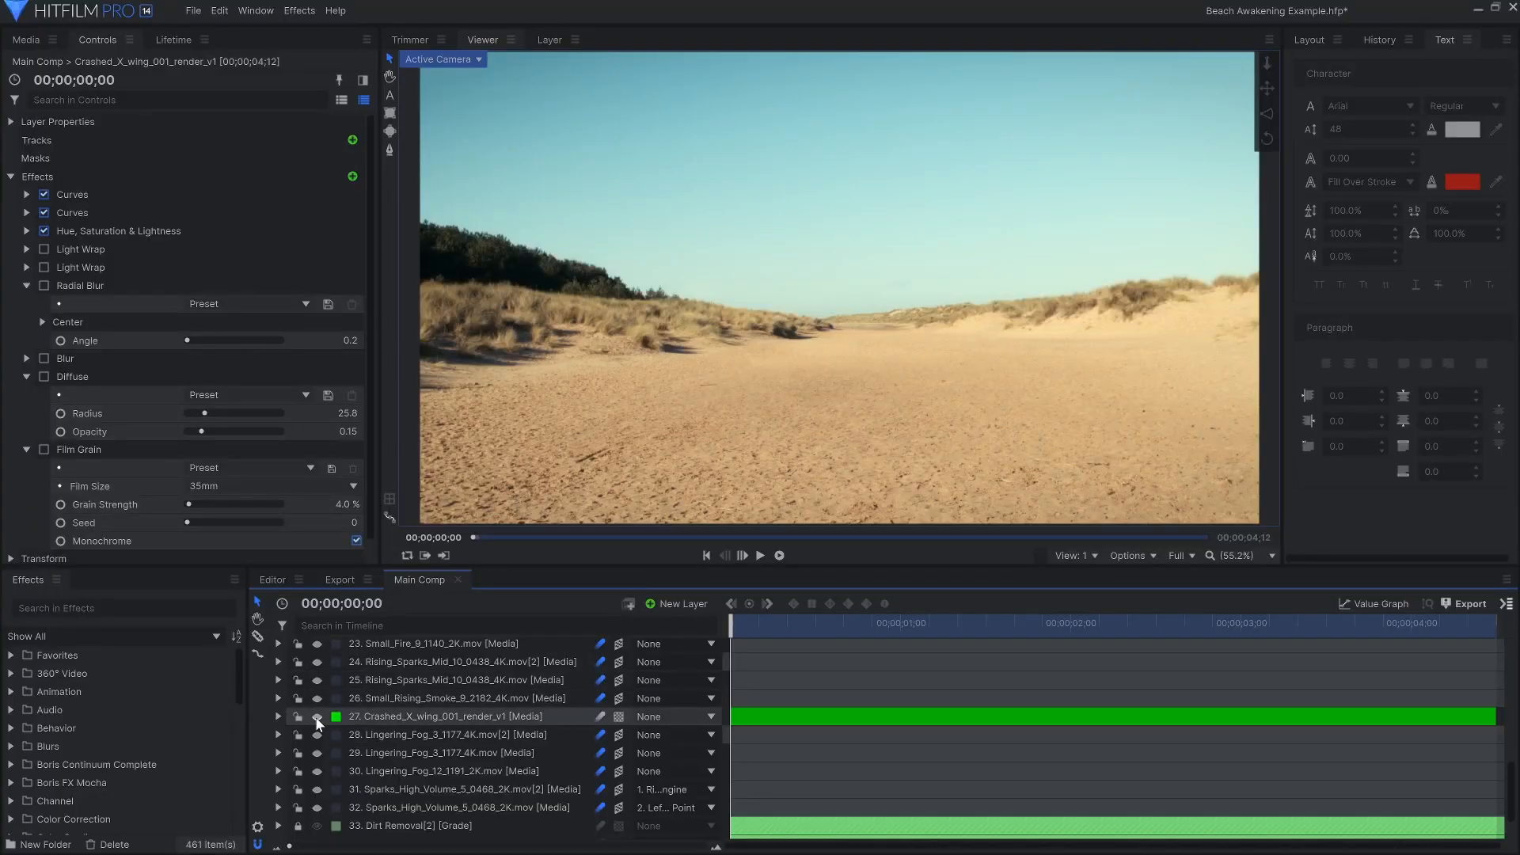
left_click(299, 715)
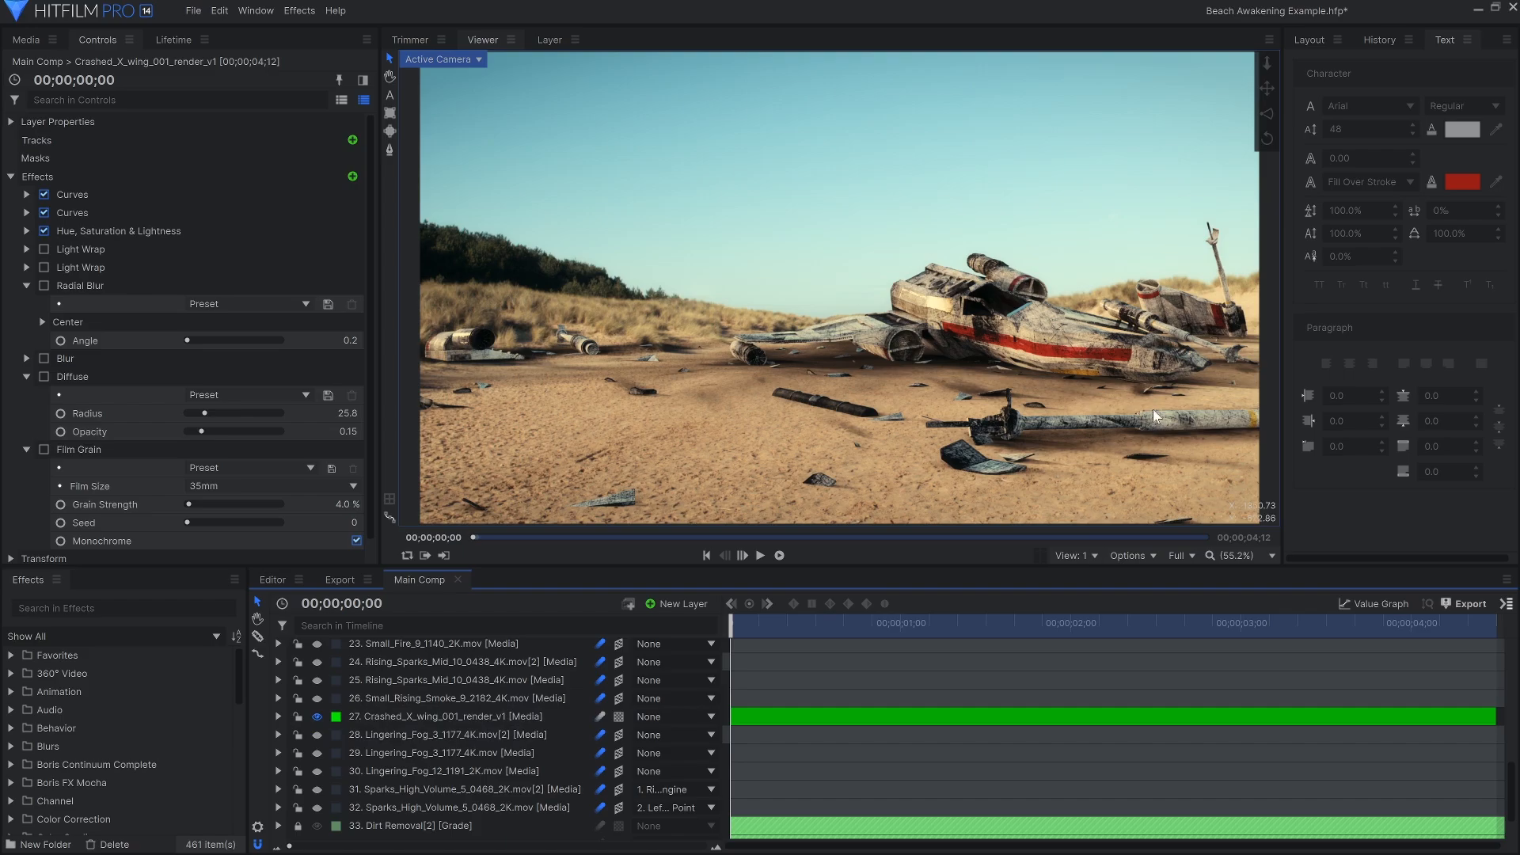